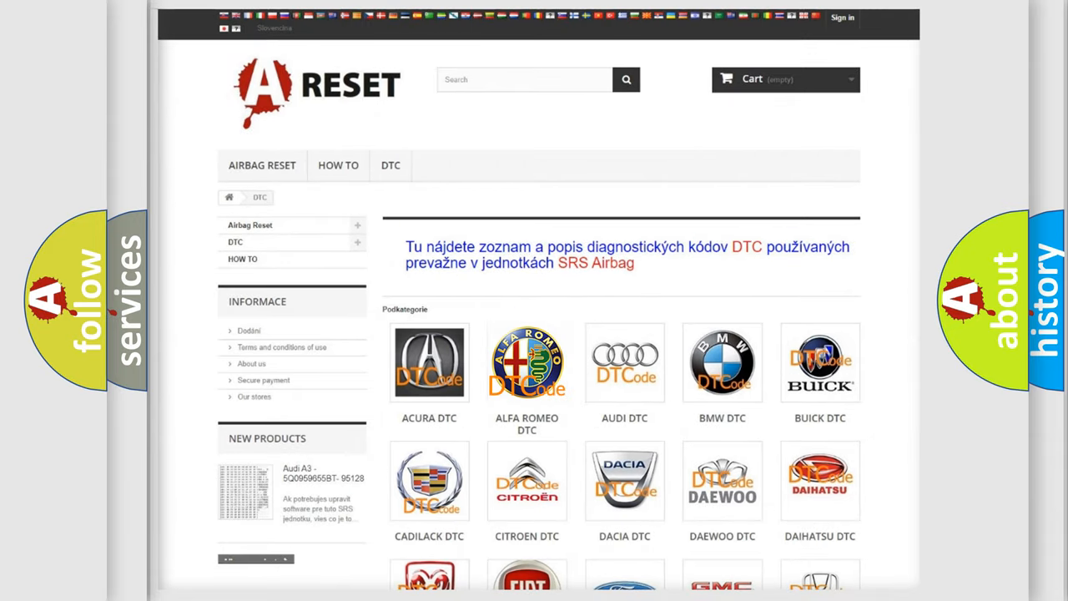
Open the ALFA ROMEO DTC tile and scroll through its B, C and P codes back to the top
{"action": "left_click", "coordinate": [527, 362]}
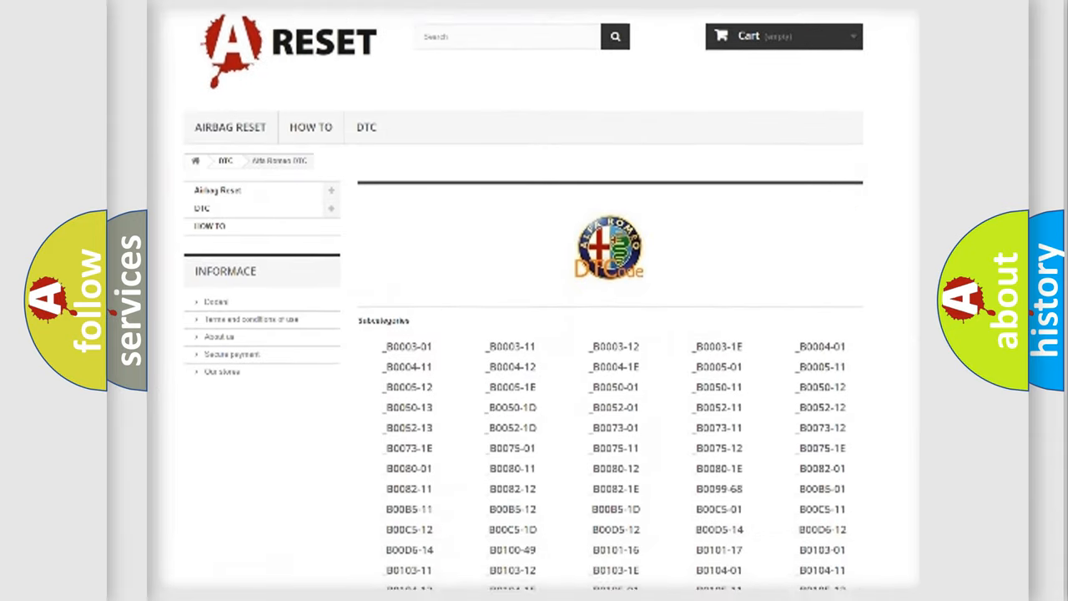
{"action": "scroll", "scroll_direction": "down", "scroll_amount": 3}
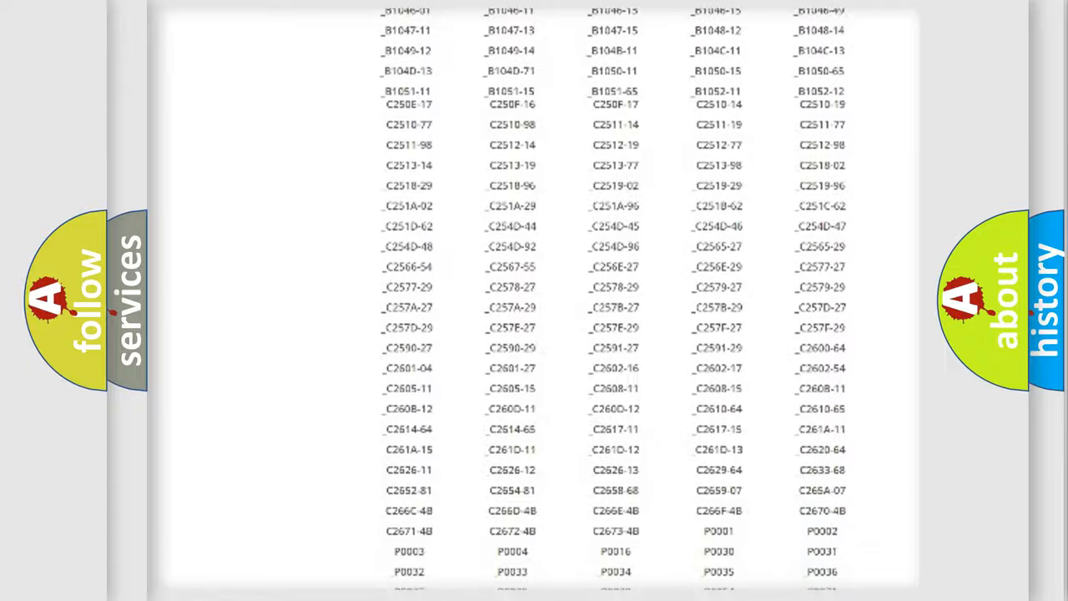
{"action": "scroll", "scroll_direction": "up", "scroll_amount": 3}
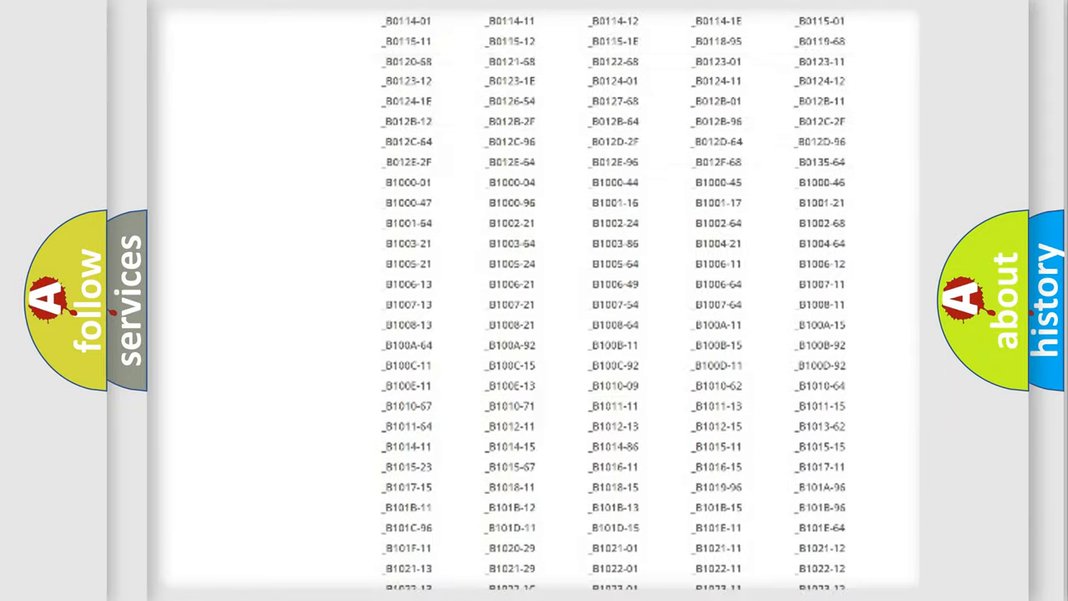
{"action": "scroll", "scroll_direction": "up", "scroll_amount": 3}
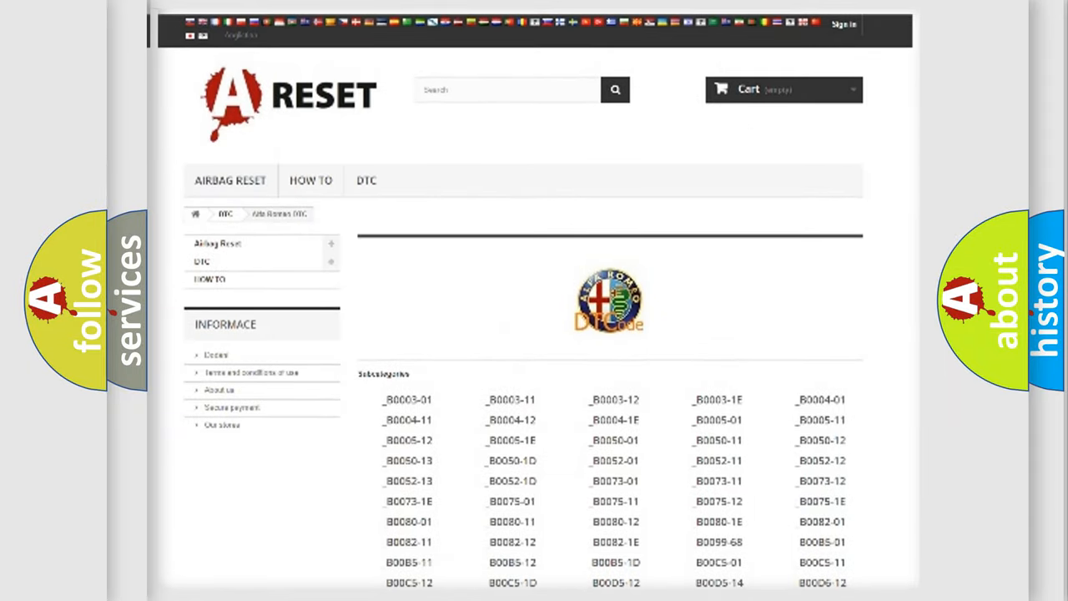